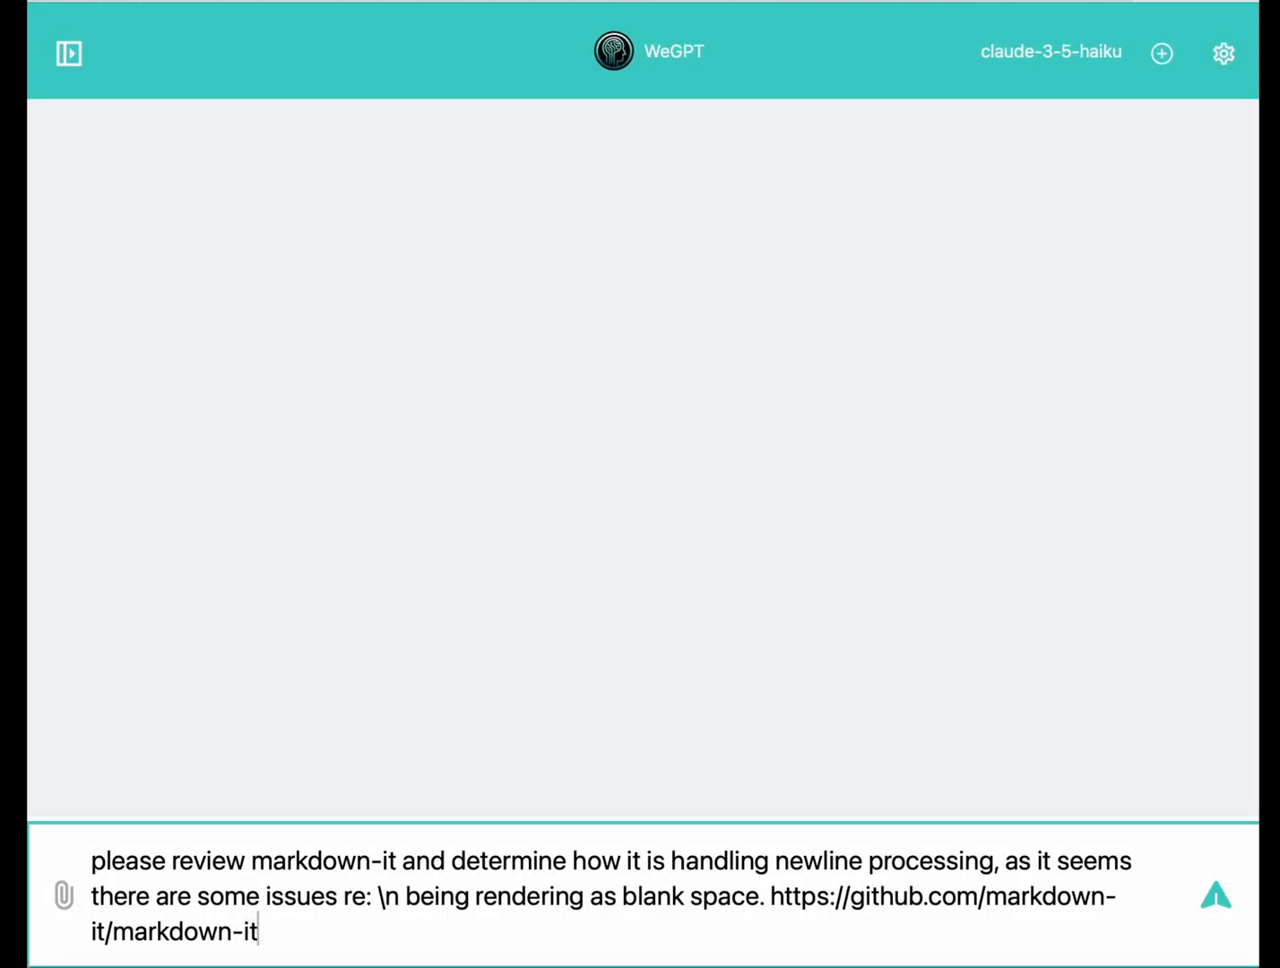
# Send claude-3-5-haiku the markdown-it newline-handling question with the GitHub repository URL.
pyautogui.click(1215, 897)
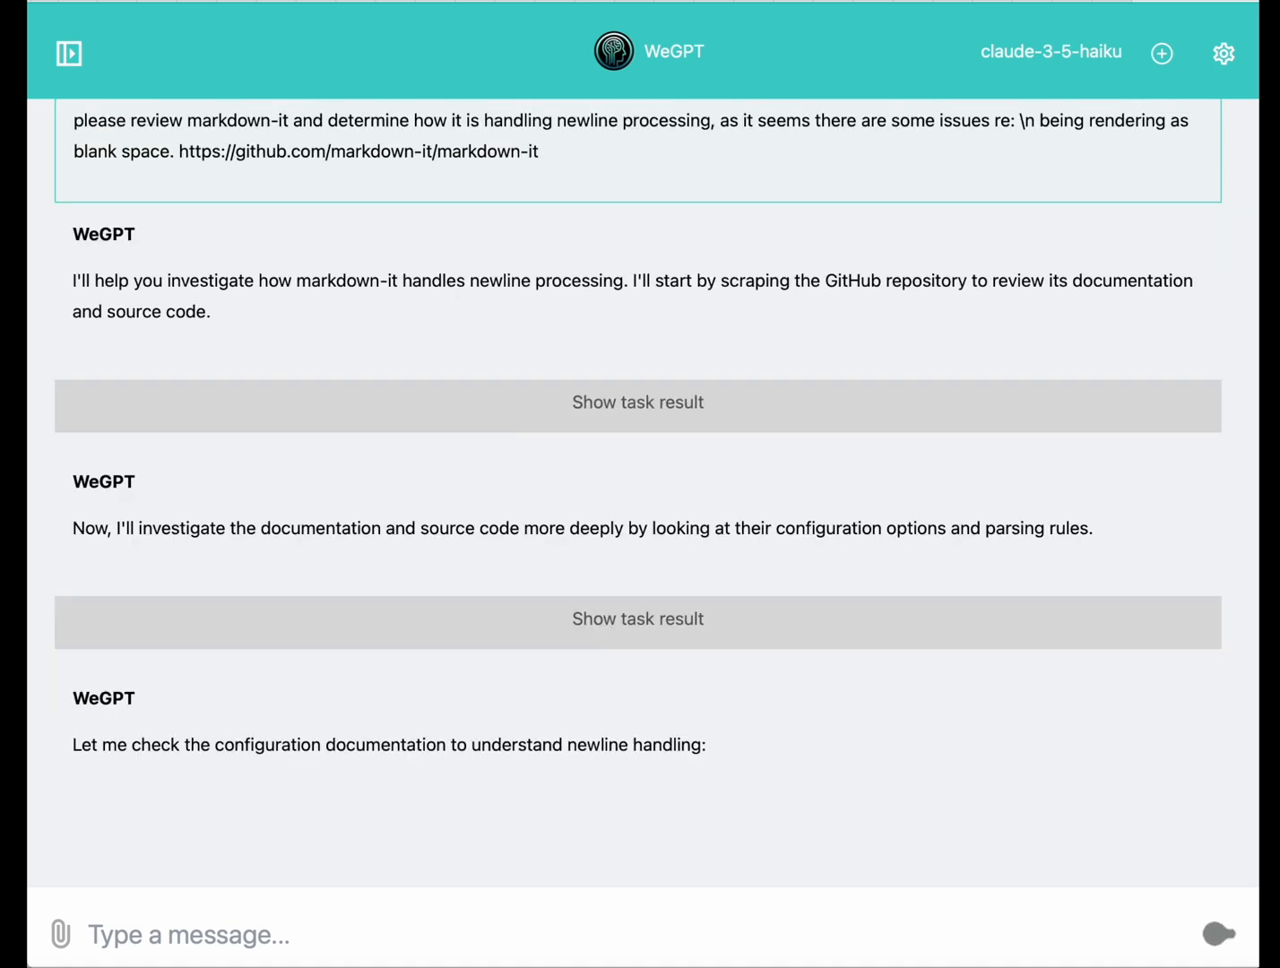
# Read through claude-3-5-haiku's full markdown-it newline analysis to the end.
pyautogui.scroll(-3)
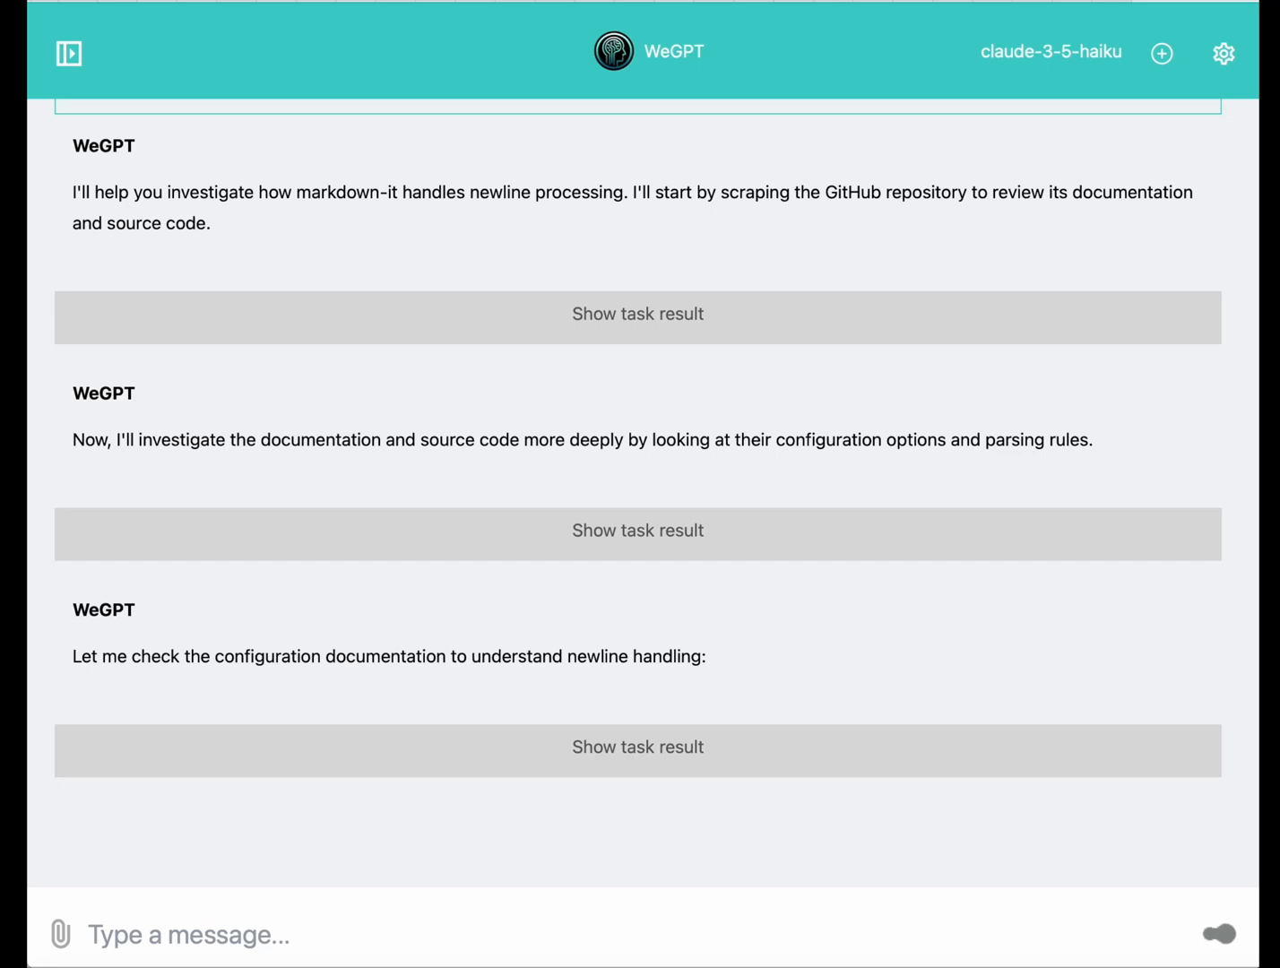
pyautogui.click(1219, 936)
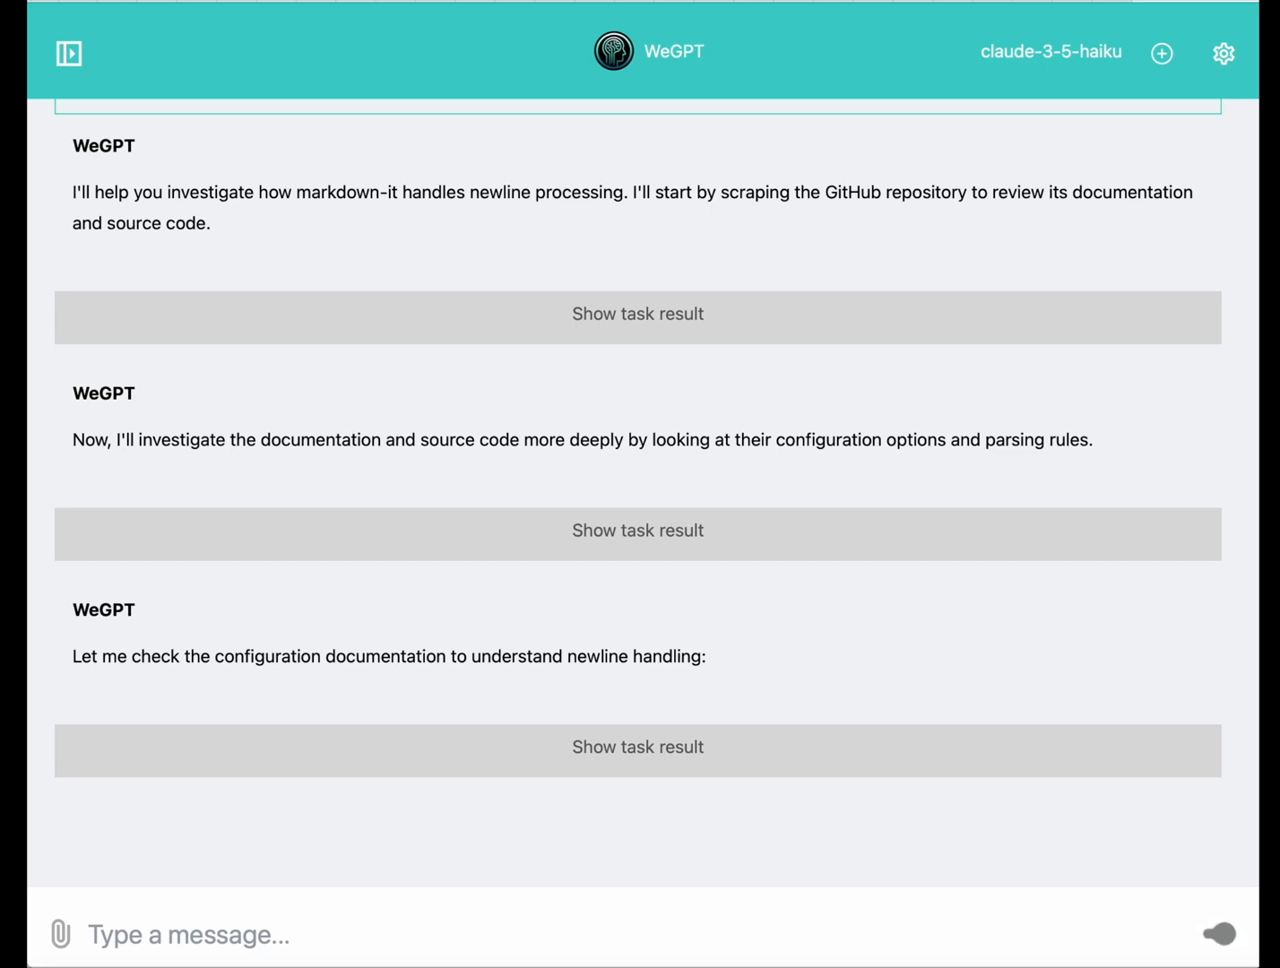
pyautogui.scroll(-3)
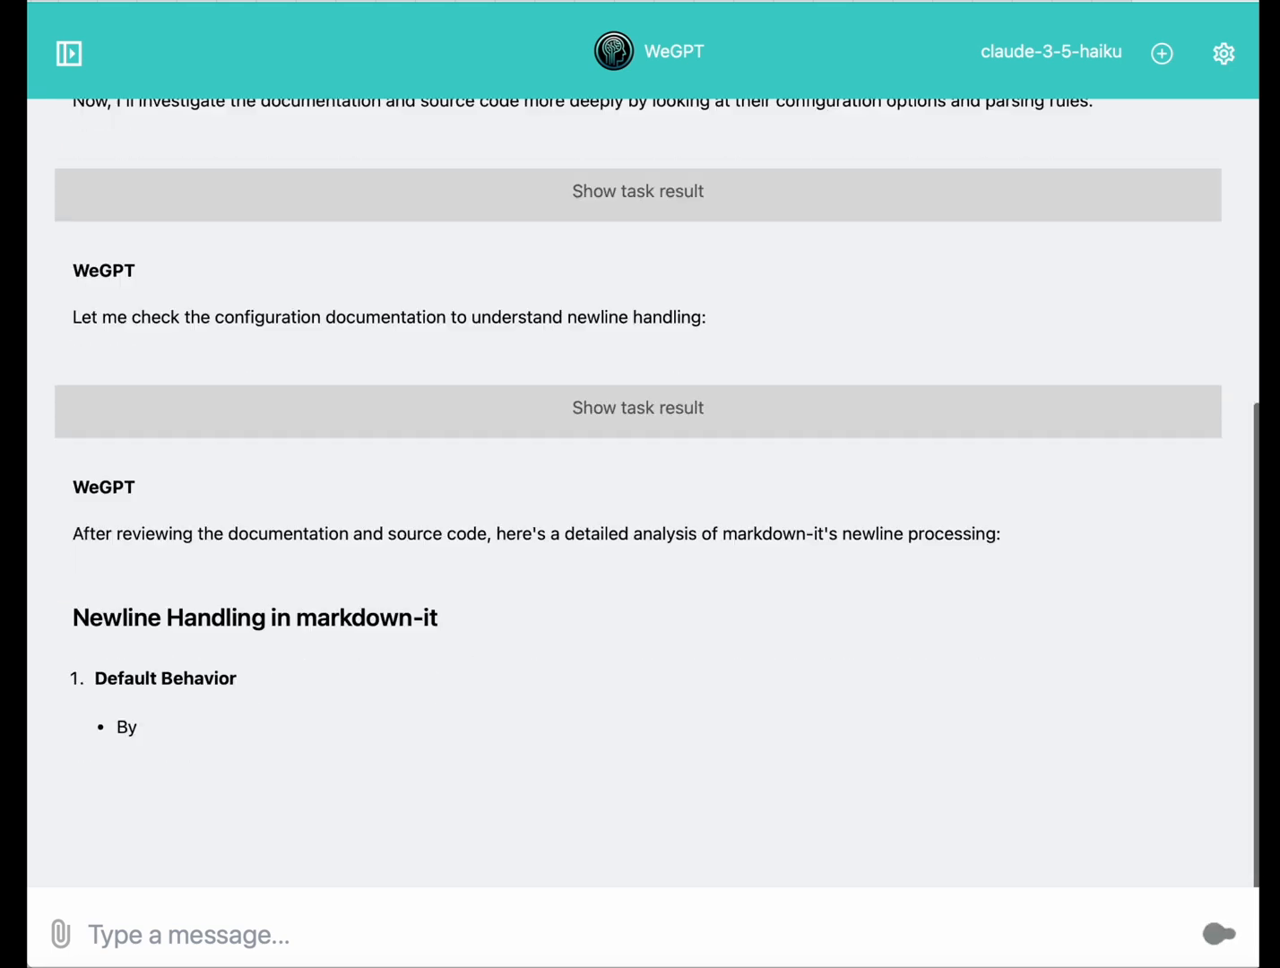
pyautogui.scroll(-3)
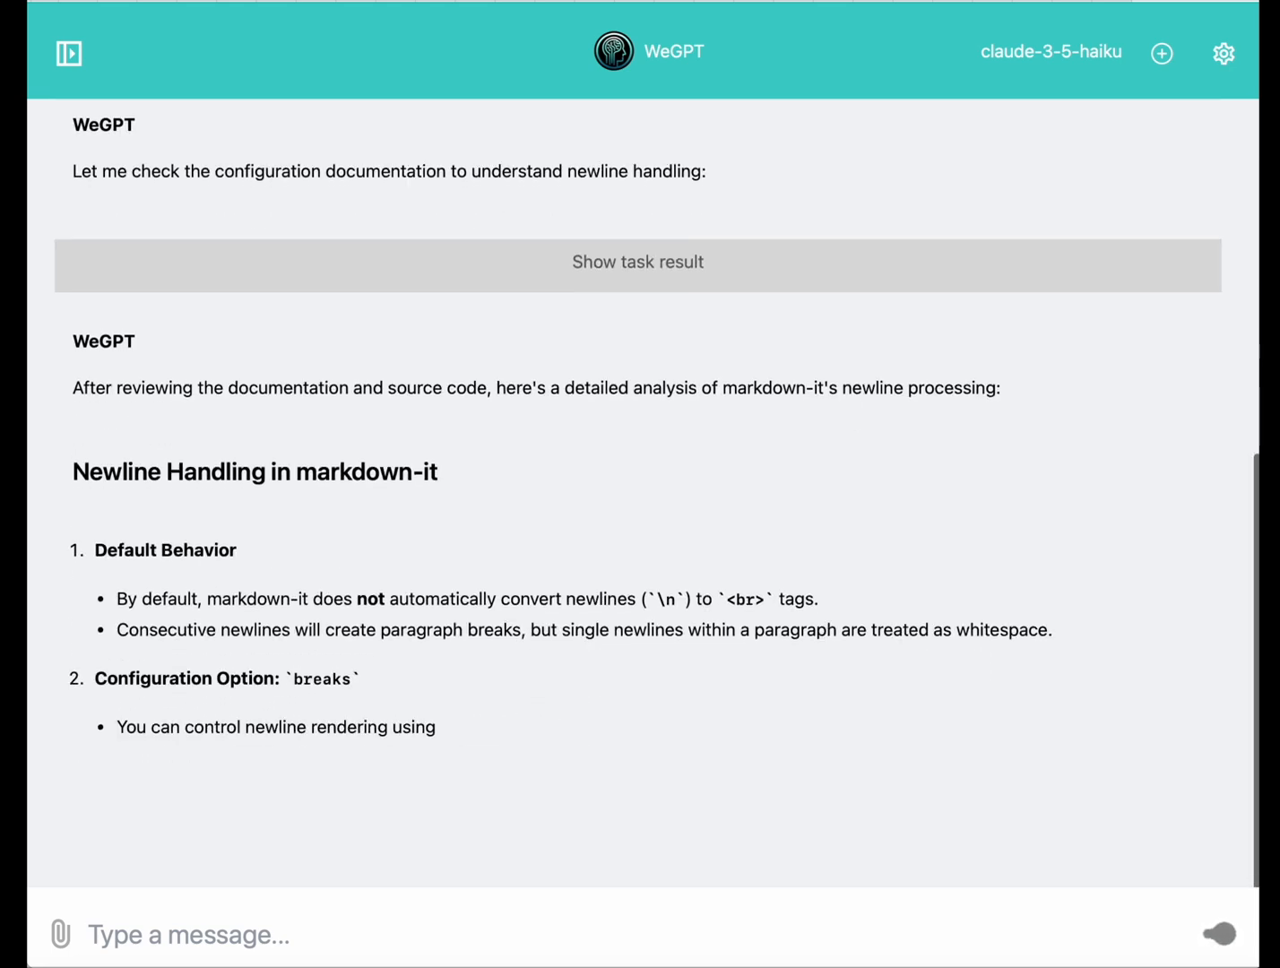
pyautogui.scroll(-3)
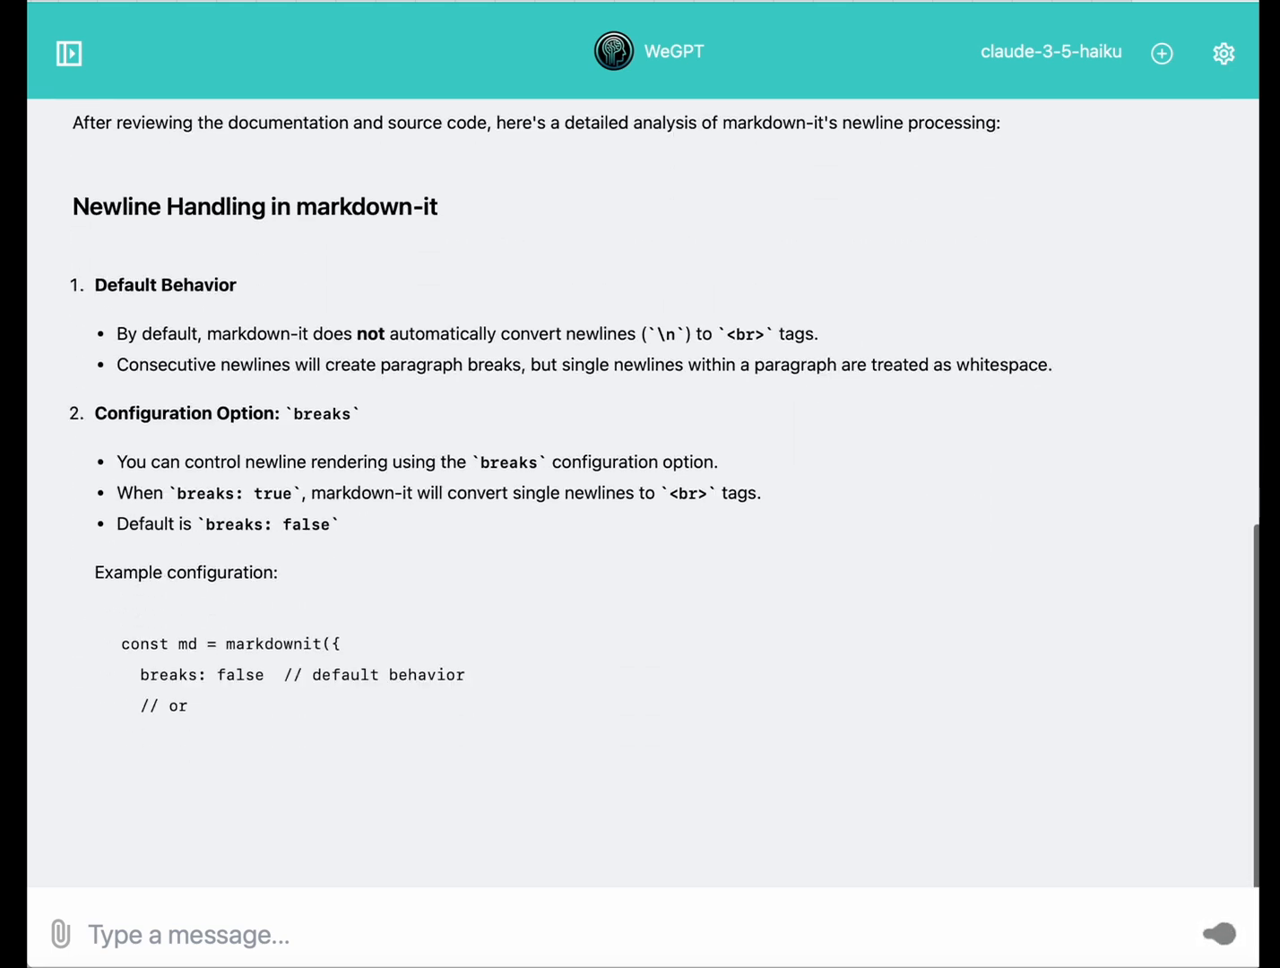
pyautogui.scroll(-3)
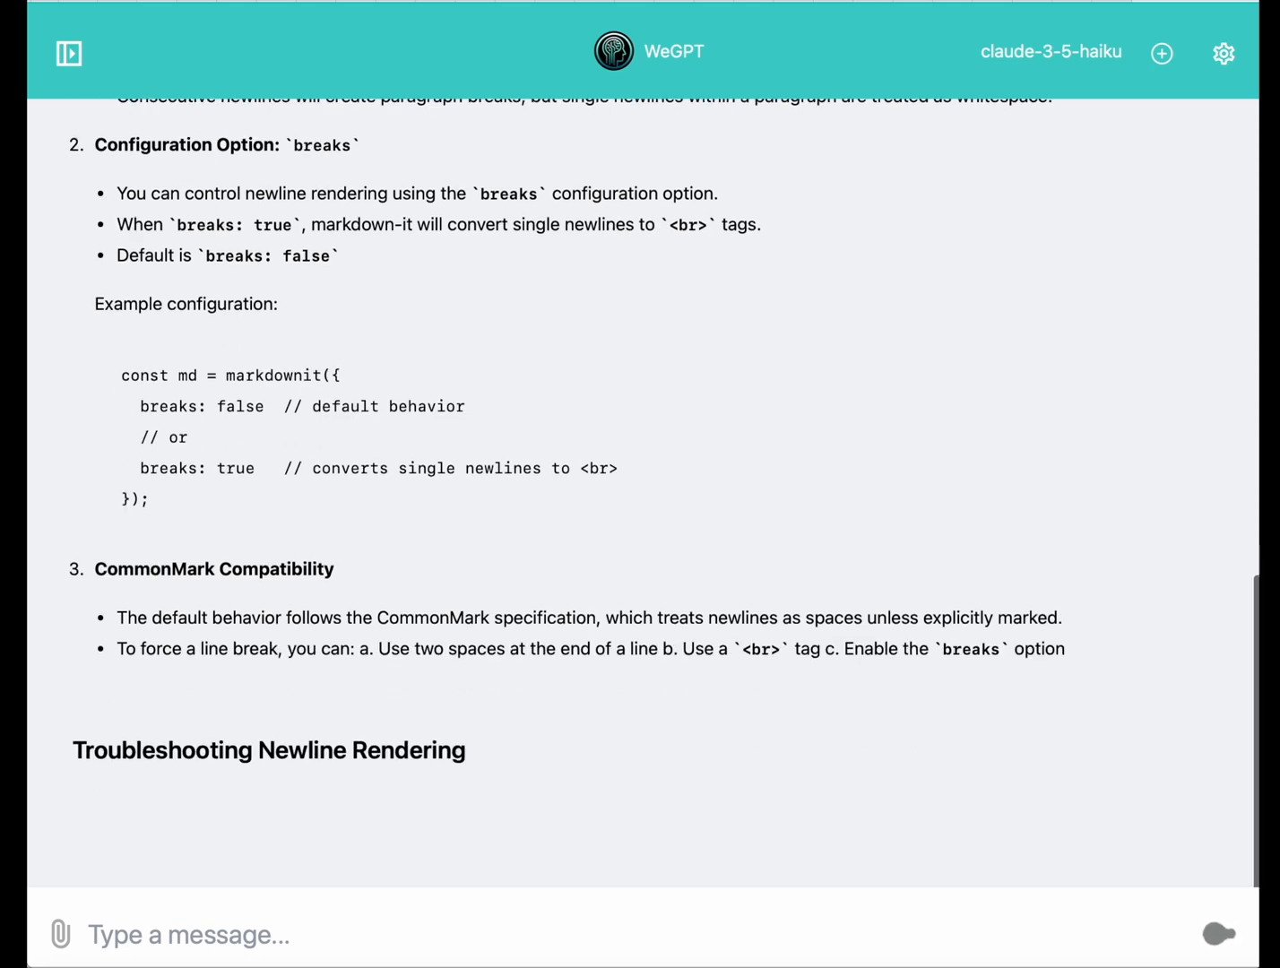
pyautogui.scroll(-3)
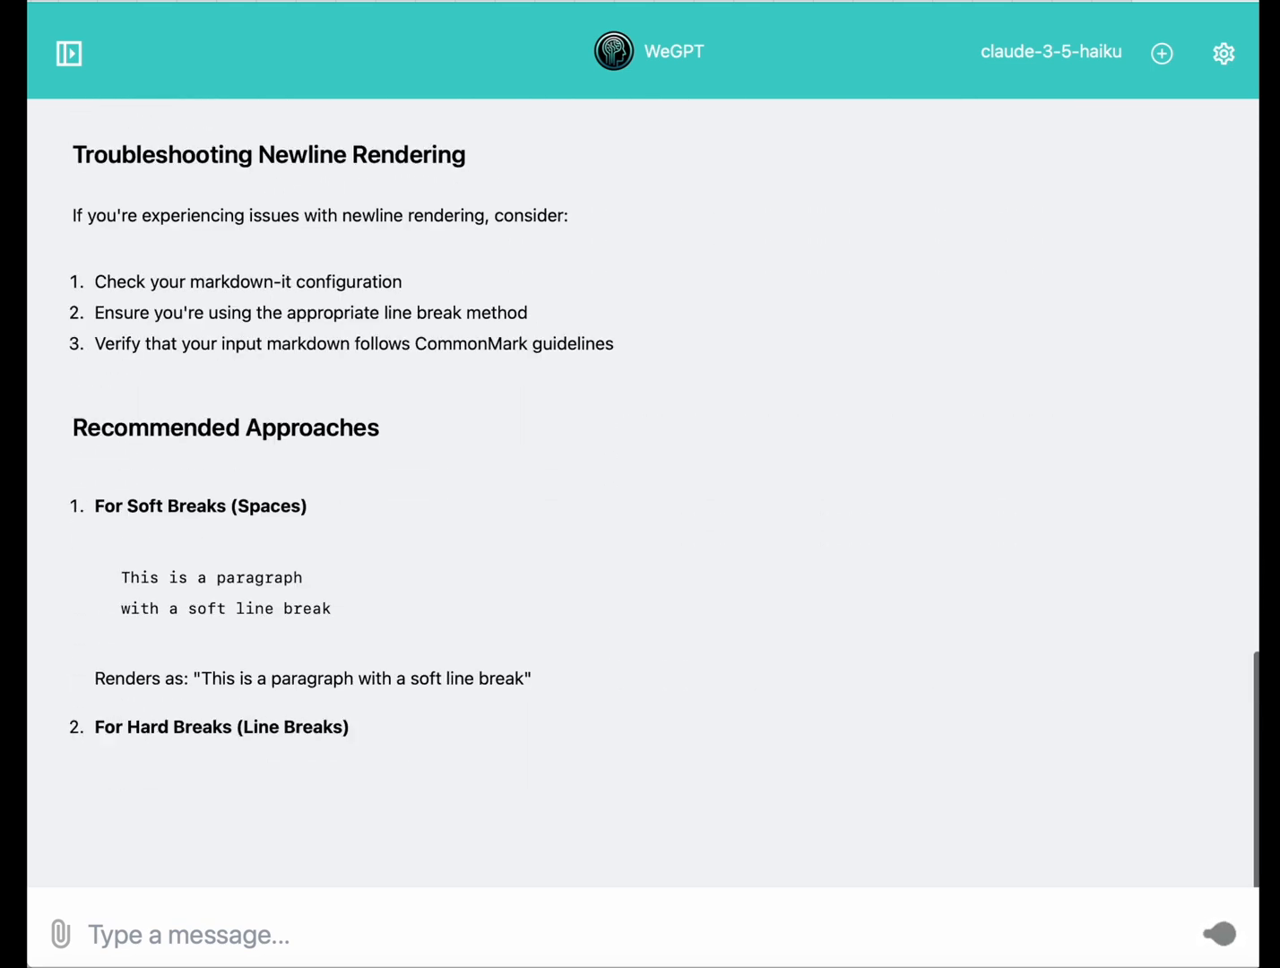
pyautogui.scroll(-3)
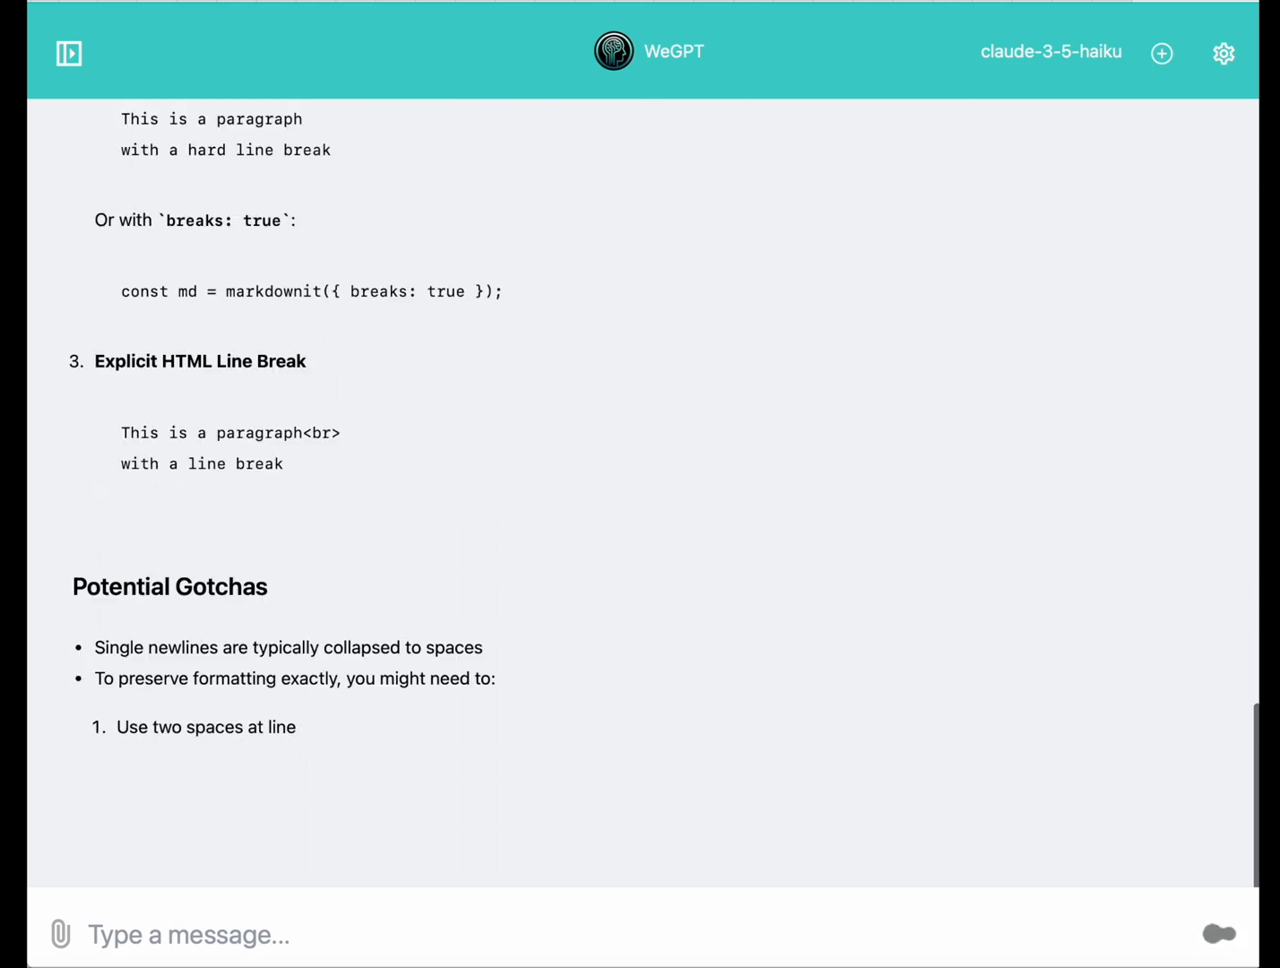
pyautogui.scroll(-3)
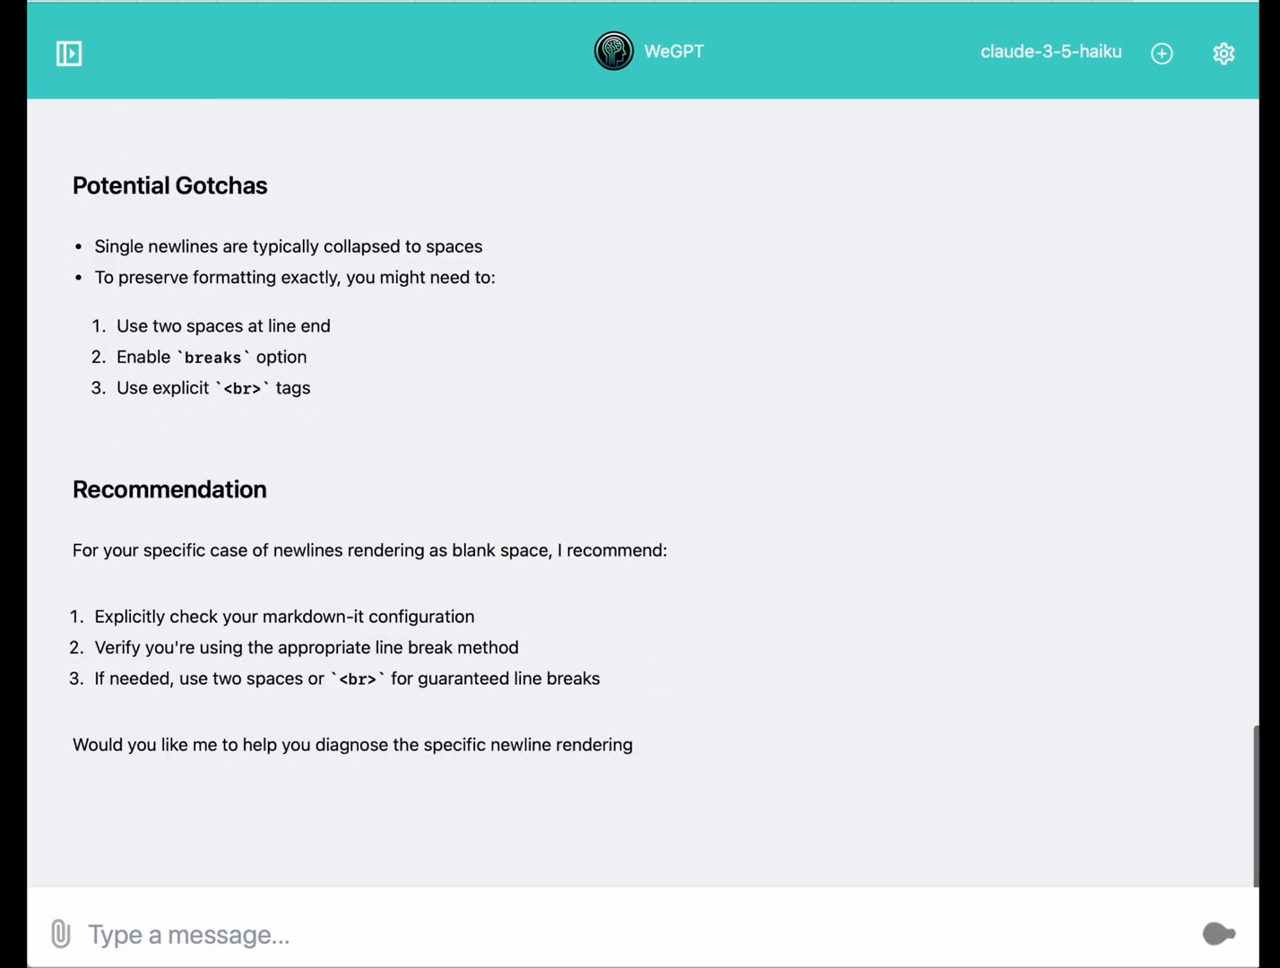
# Bring up the settings to change the default model to gemini-2.0-flash.
pyautogui.click(1223, 54)
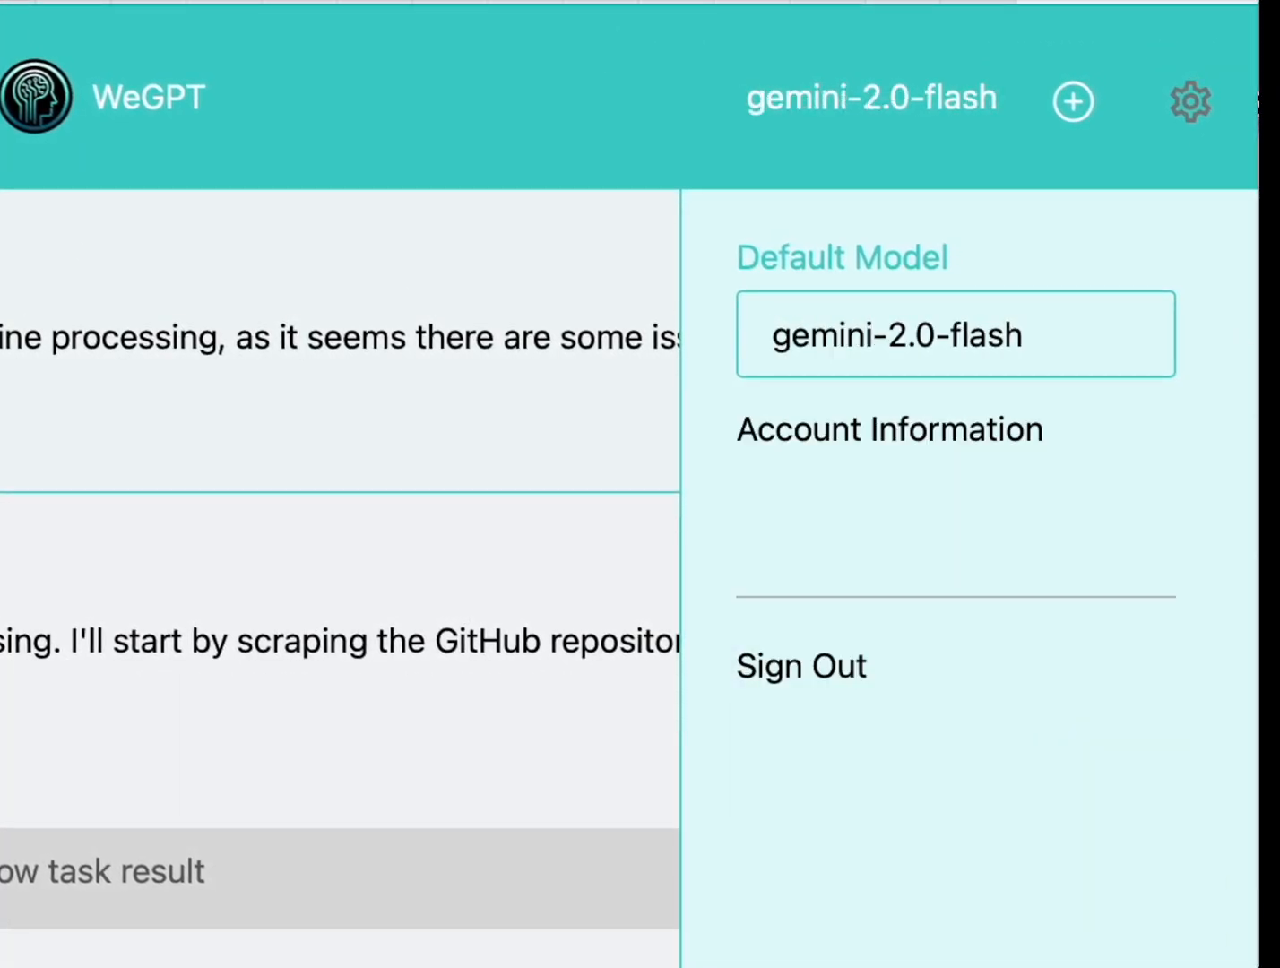
# Ask gemini-2.0-flash the same markdown-it newline question in a new chat and read its reply.
pyautogui.click(1191, 100)
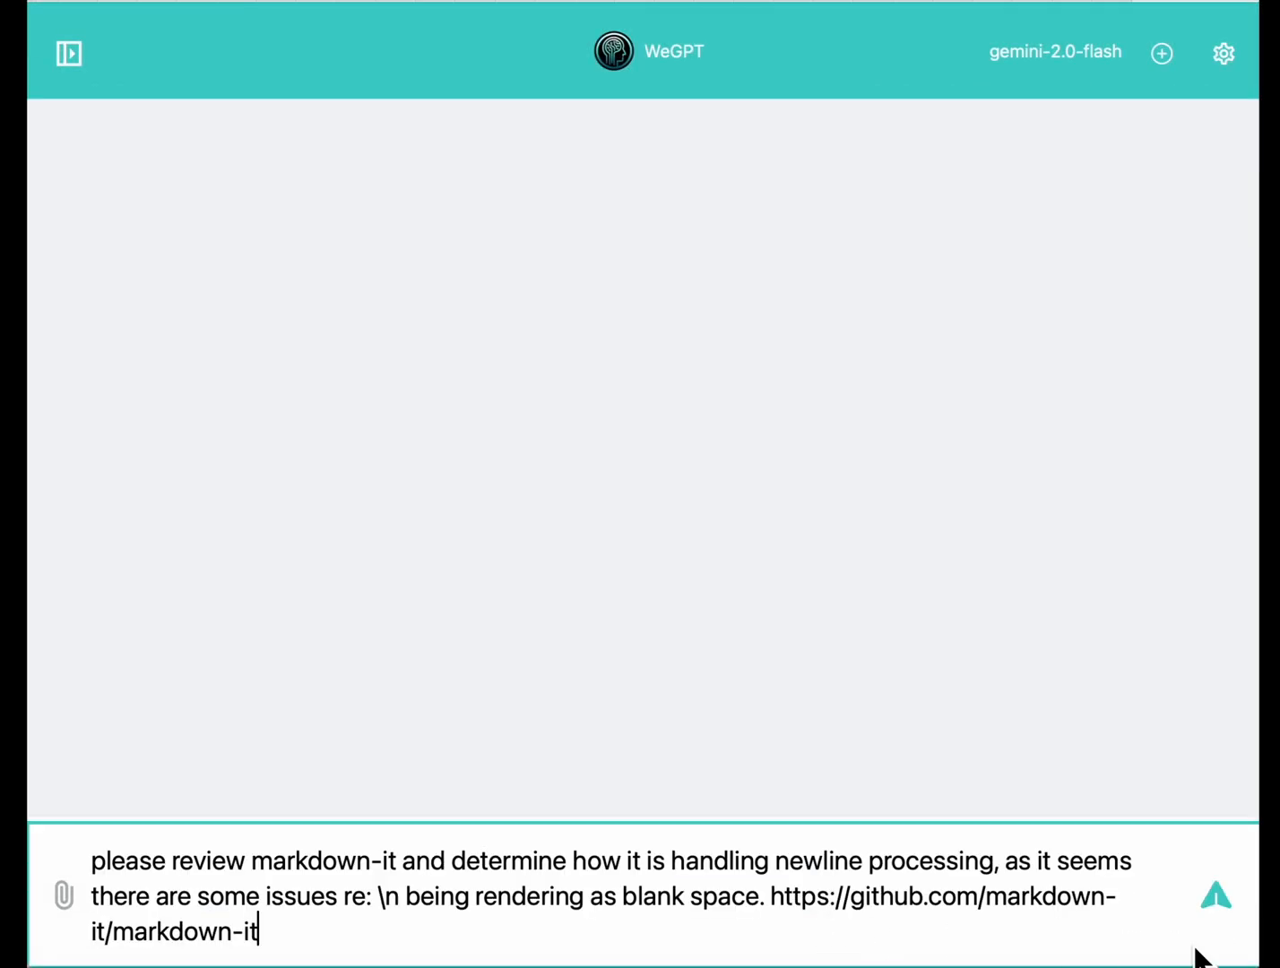
pyautogui.click(1216, 896)
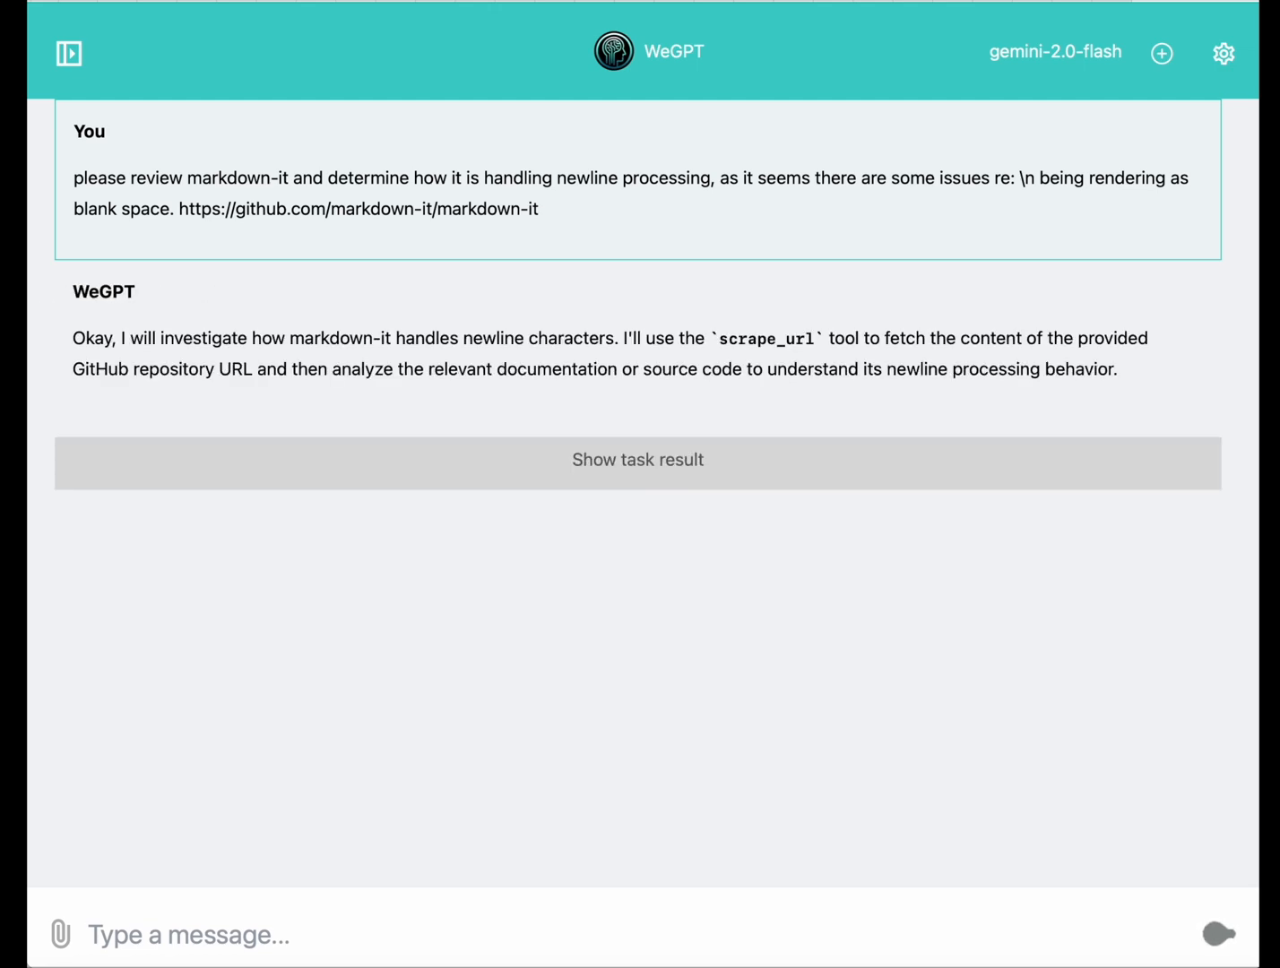
pyautogui.scroll(-3)
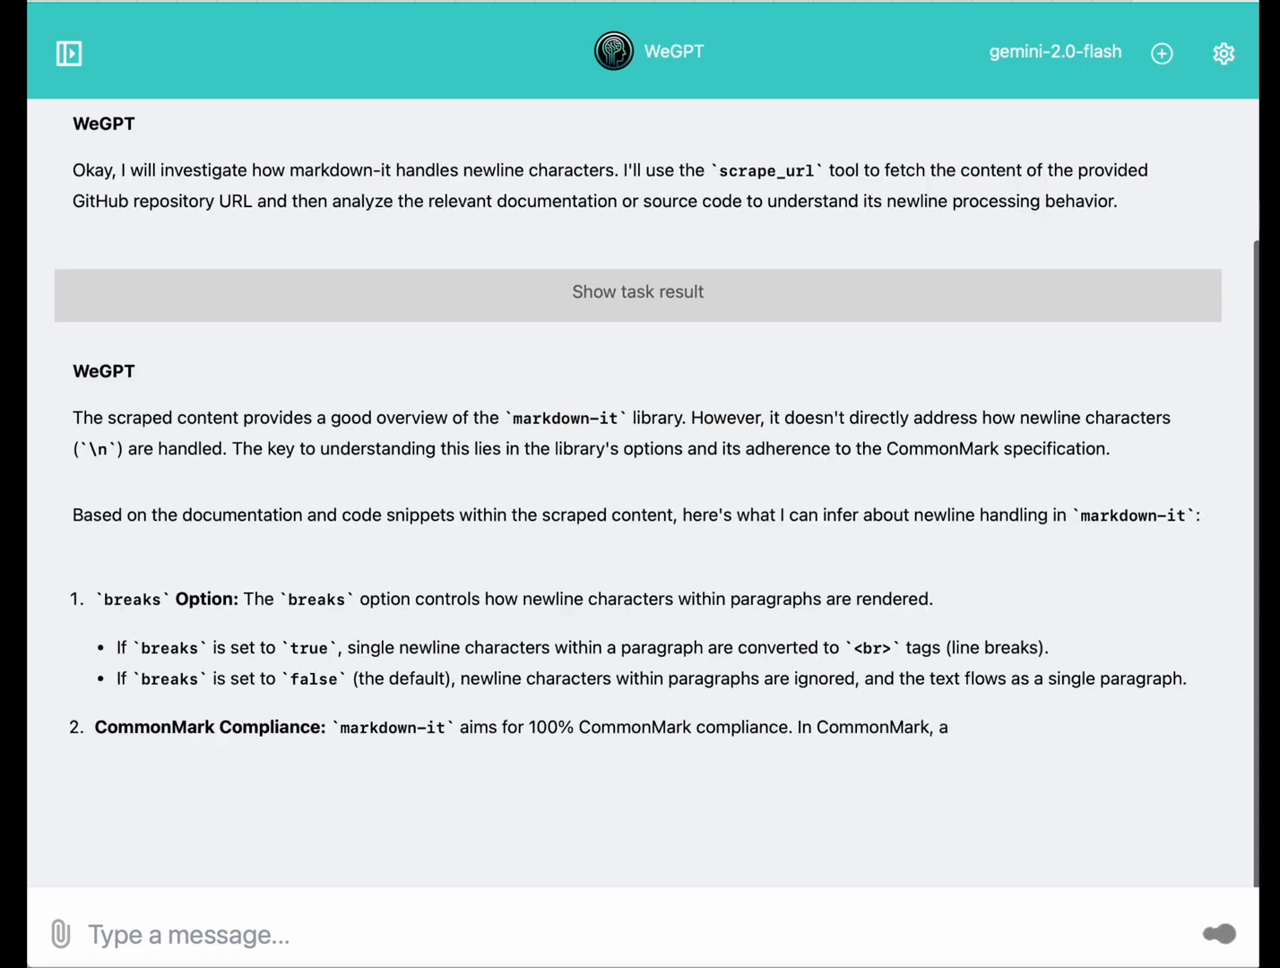
pyautogui.scroll(-3)
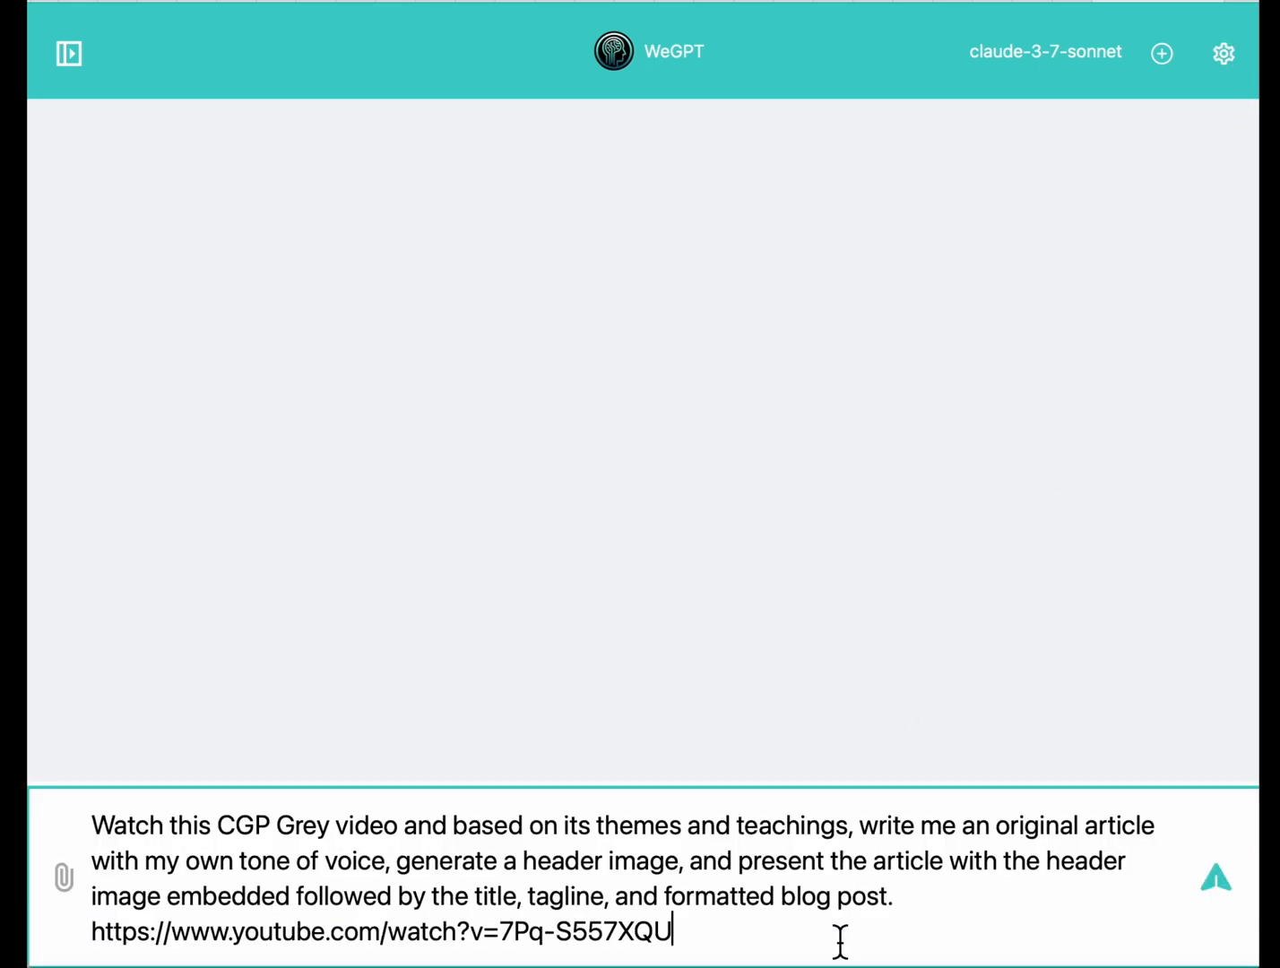
# Send claude-3-7-sonnet the CGP Grey video blog-post request with the YouTube link.
pyautogui.click(1215, 879)
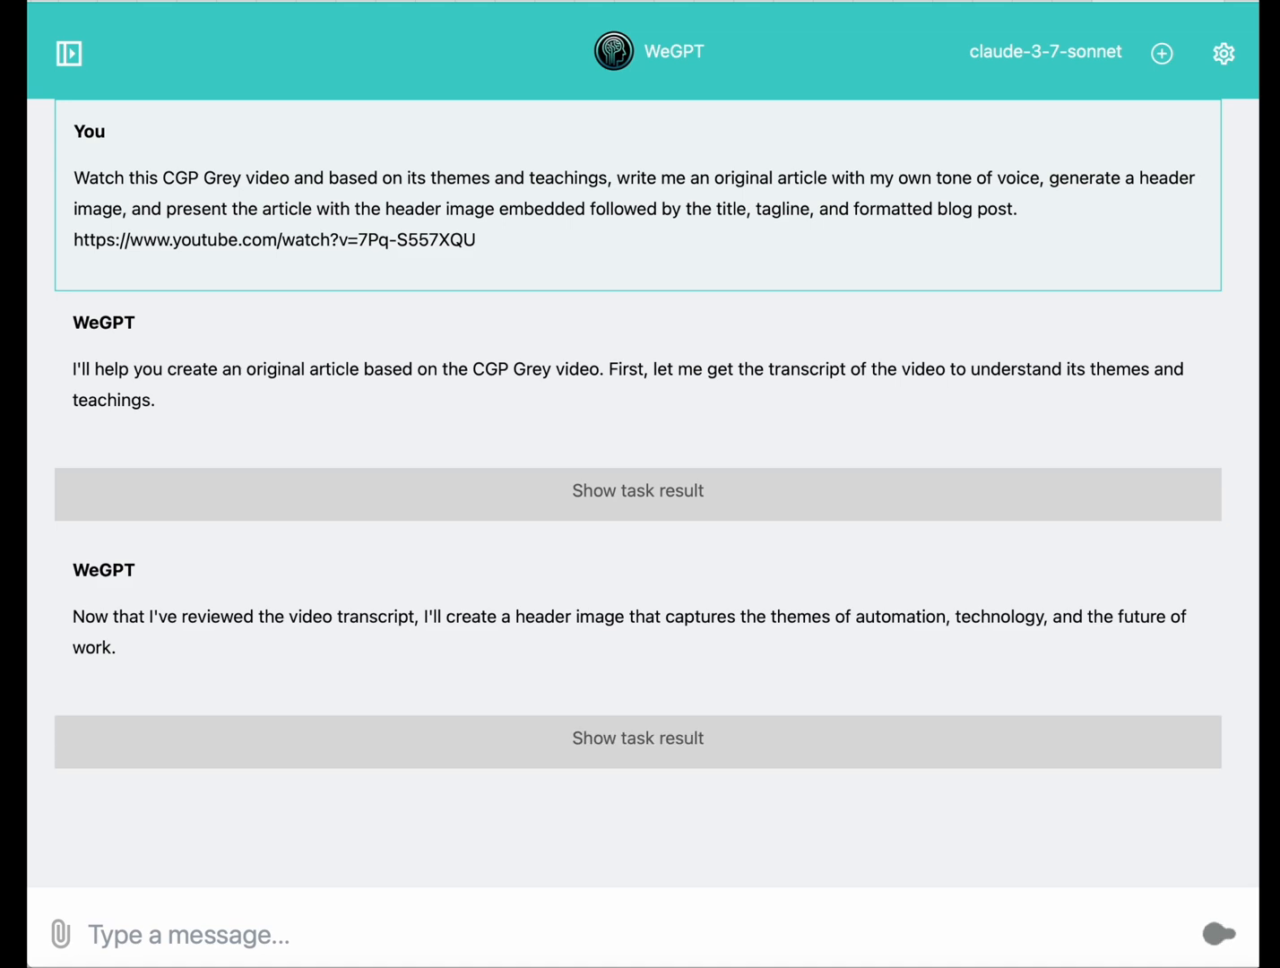
# Read through the header image and the article 'The Great Displacement: Why This Time Really Is Different'.
pyautogui.scroll(-3)
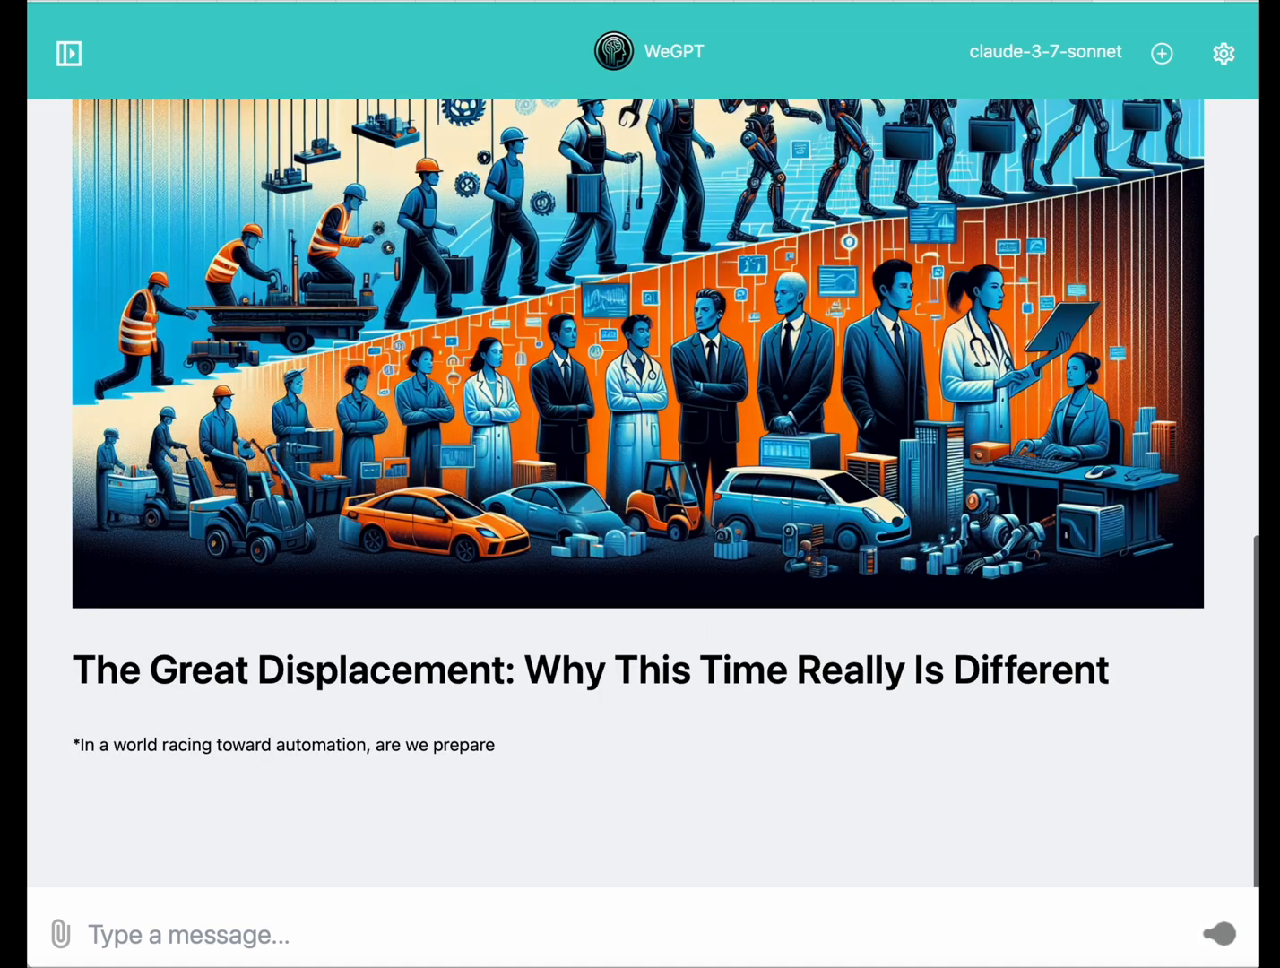
pyautogui.scroll(-3)
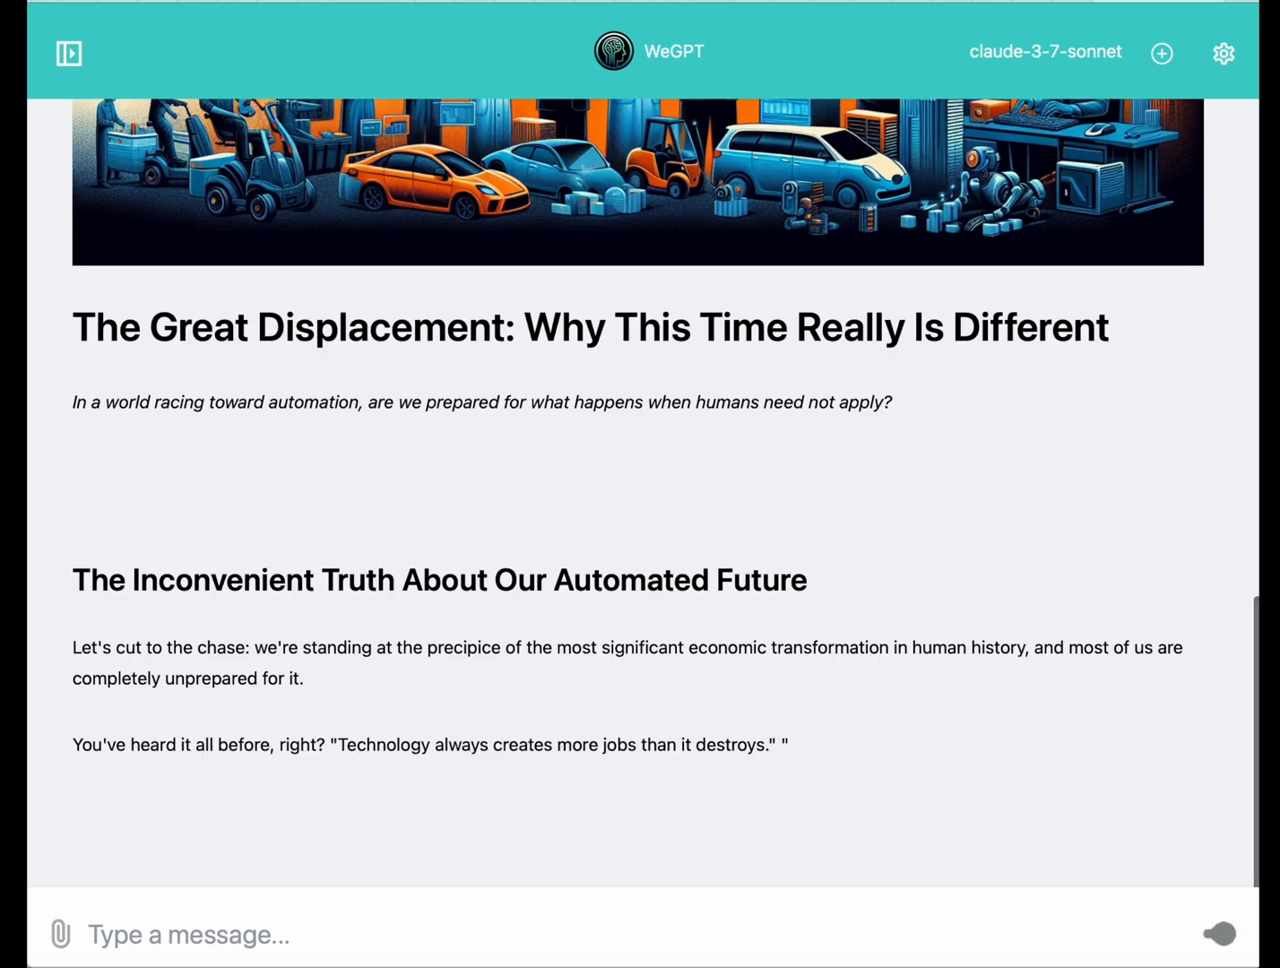
pyautogui.scroll(-3)
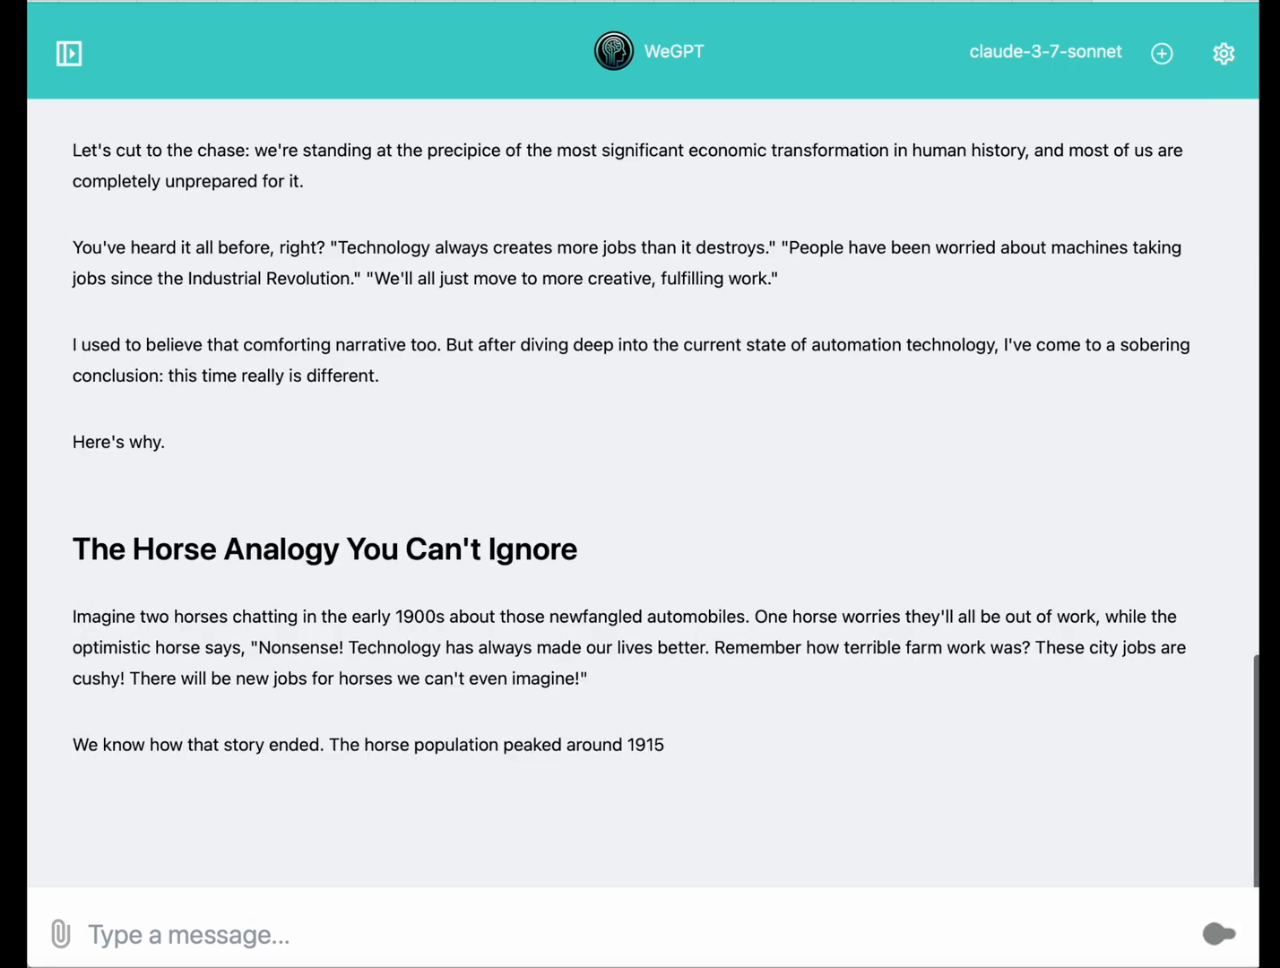
pyautogui.scroll(-3)
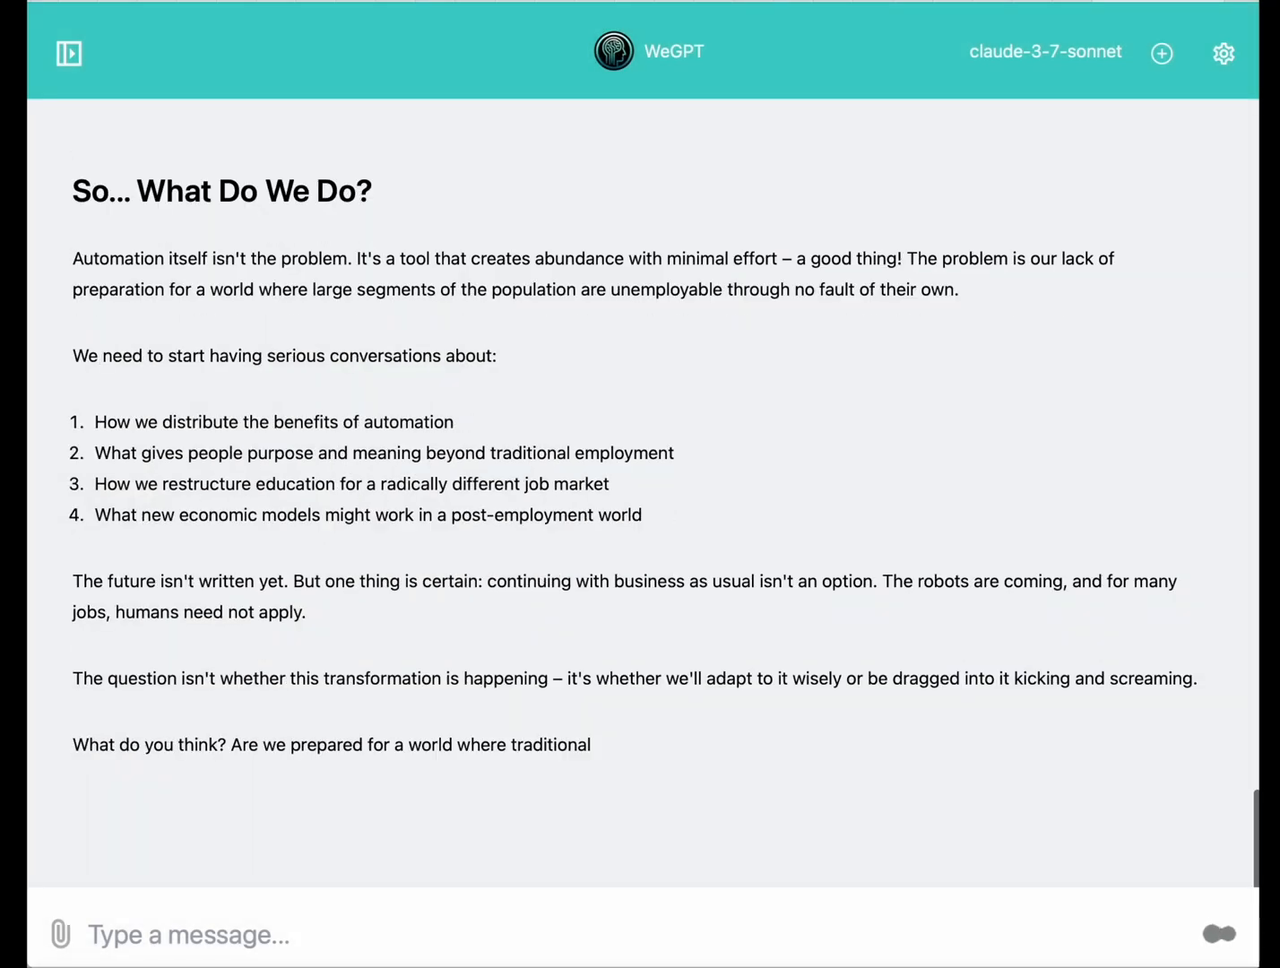
pyautogui.scroll(-3)
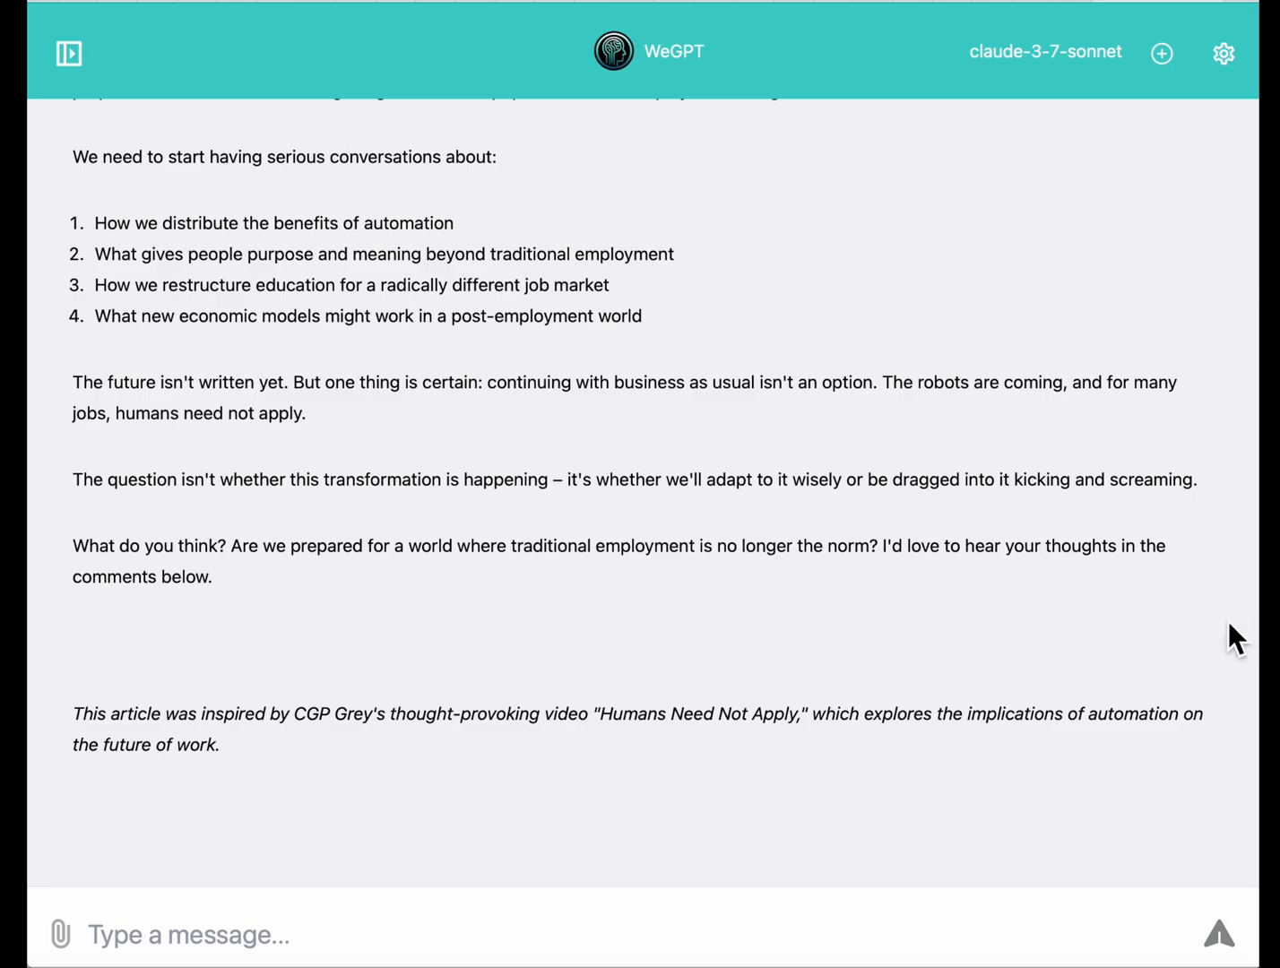
pyautogui.scroll(3)
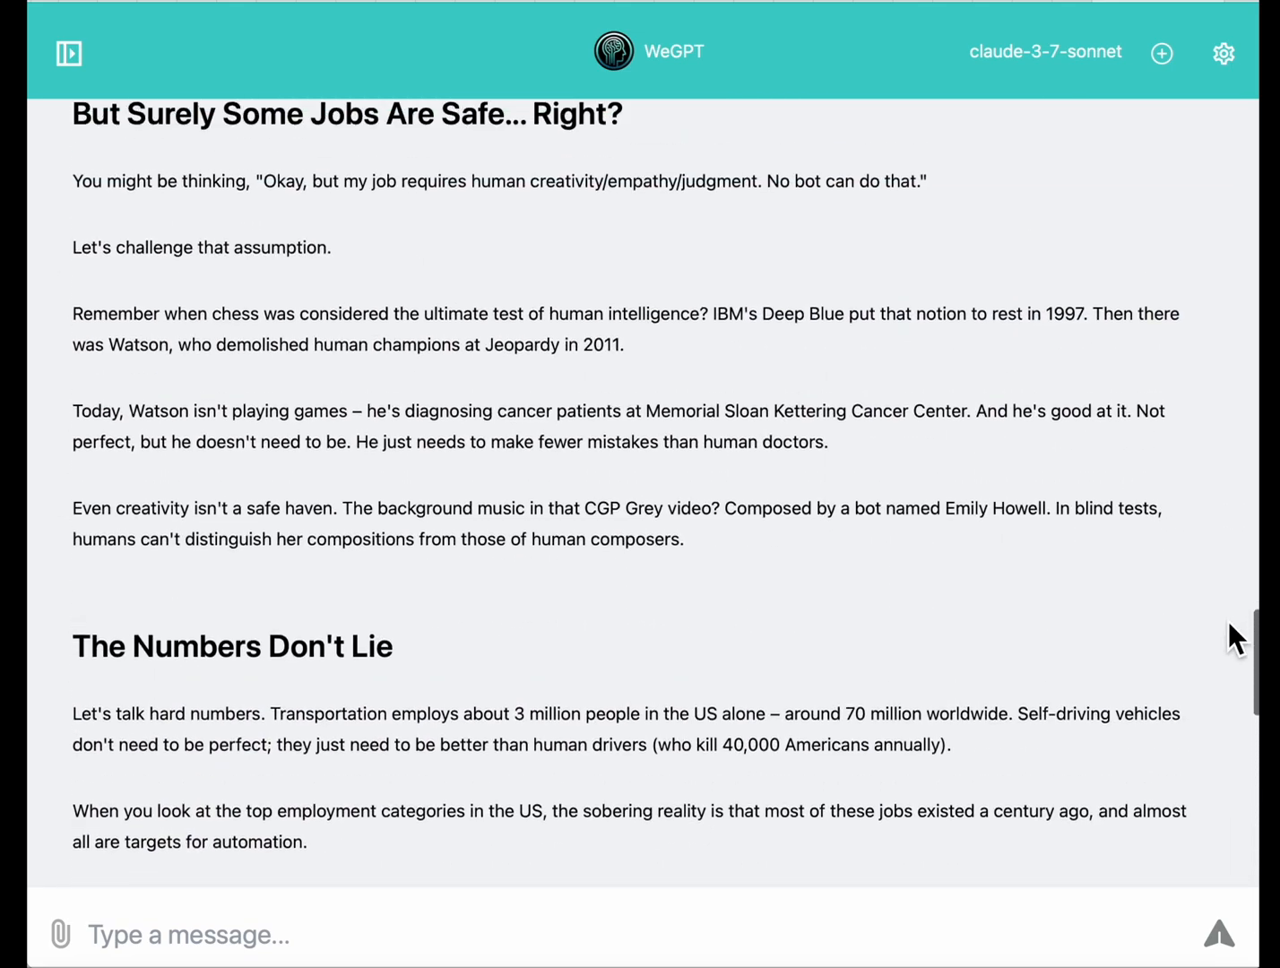
pyautogui.scroll(3)
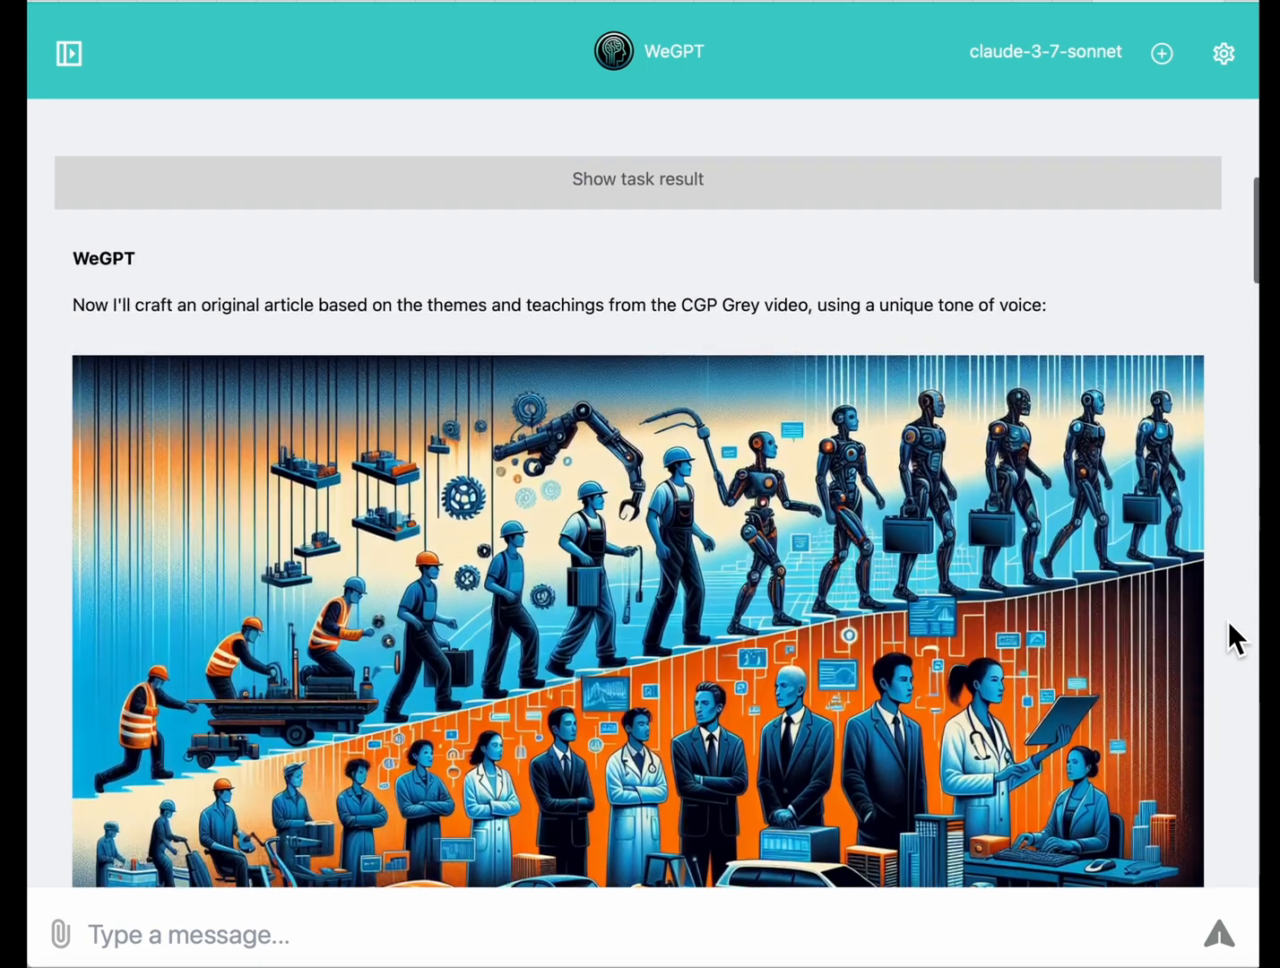
pyautogui.scroll(-3)
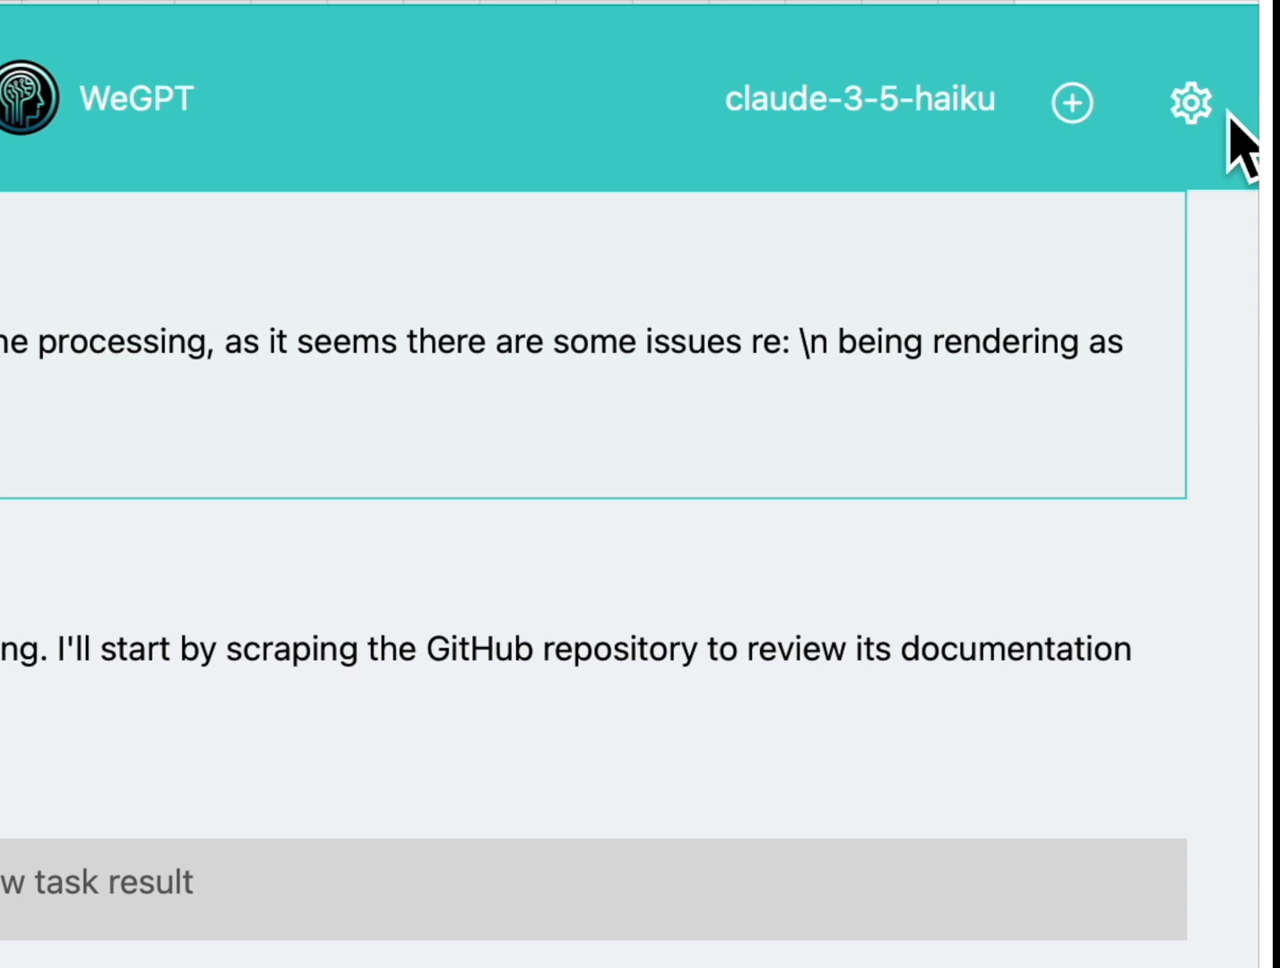
# Set gemini-2.0-flash as the default model in place of claude-3-5-haiku.
pyautogui.click(1191, 101)
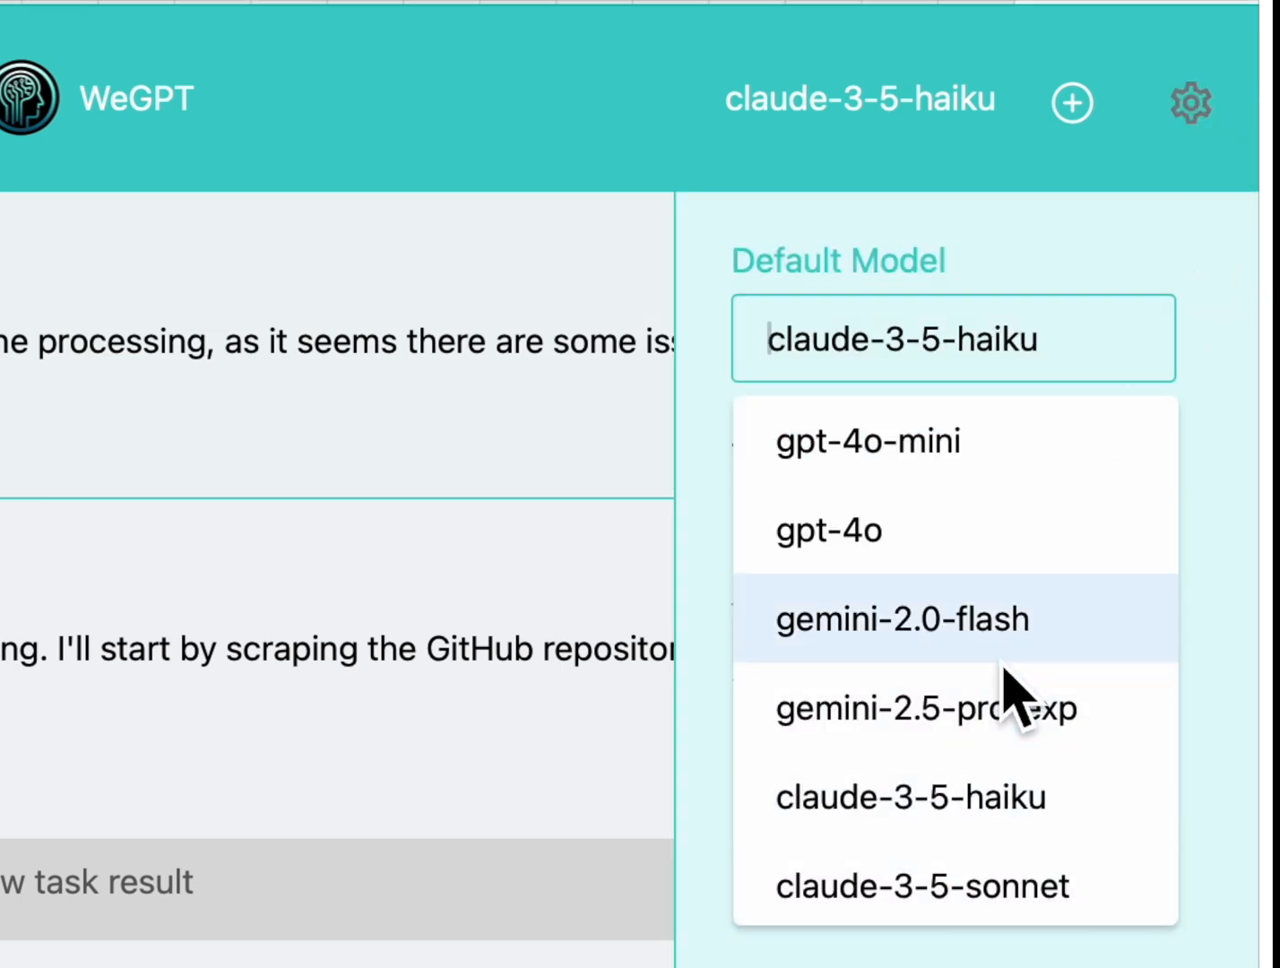
pyautogui.click(902, 619)
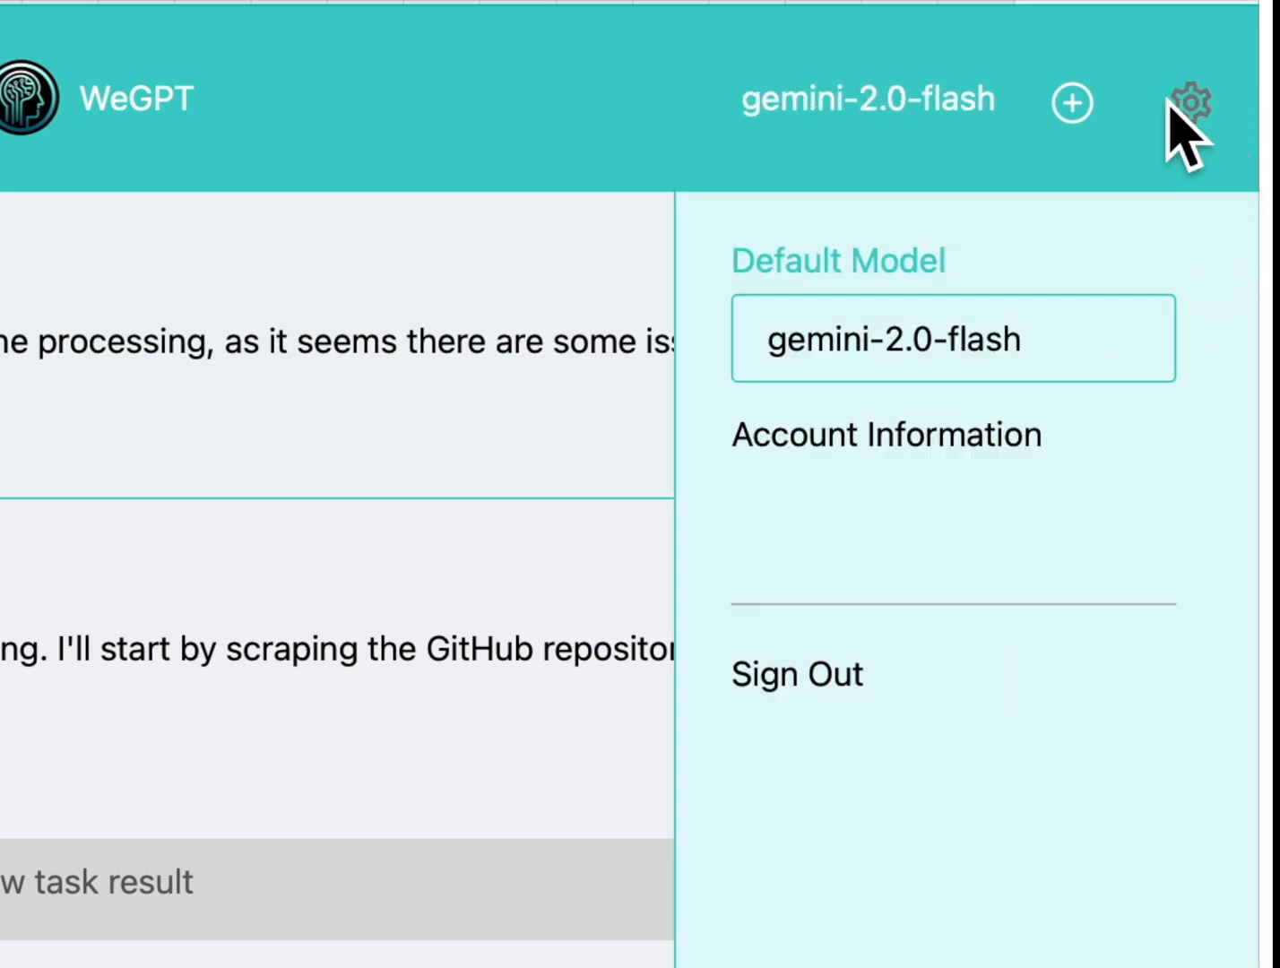